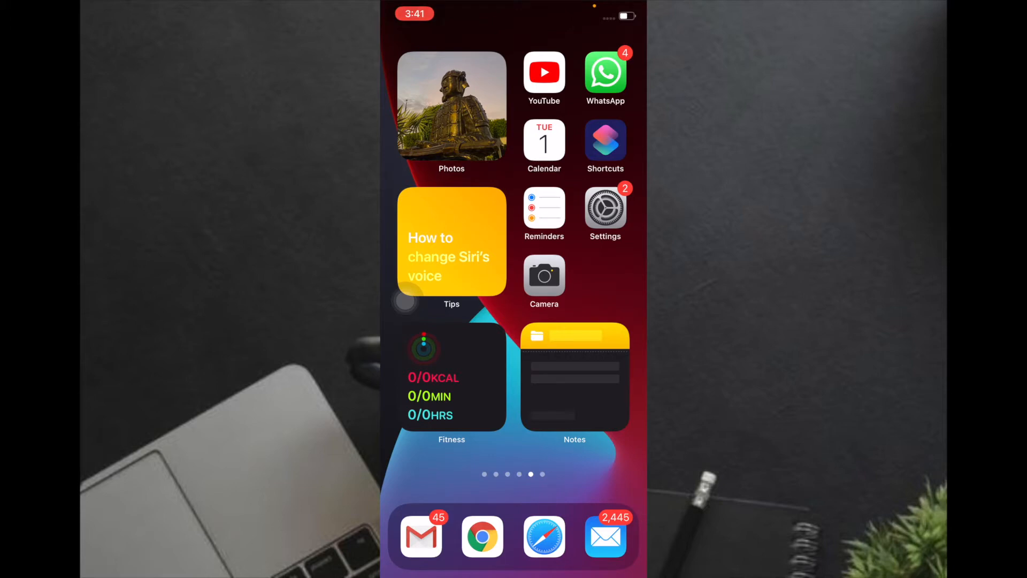
# Step: Switch from the Home Screen to the Gadgets Insider YouTube channel page
pyautogui.click(543, 71)
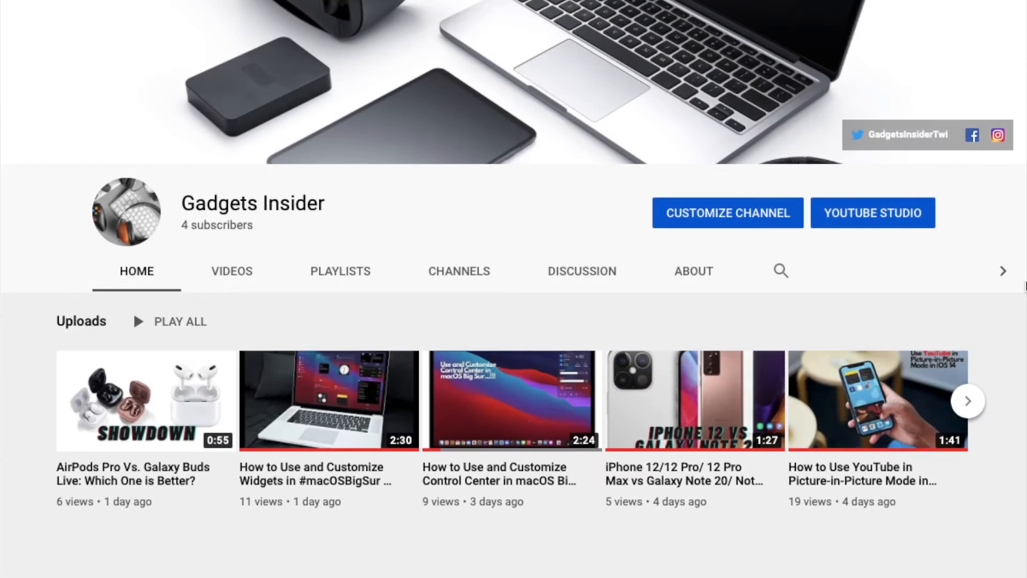
# Step: Show the channel's full Videos list, then launch the Camera app from the Home Screen
pyautogui.click(231, 271)
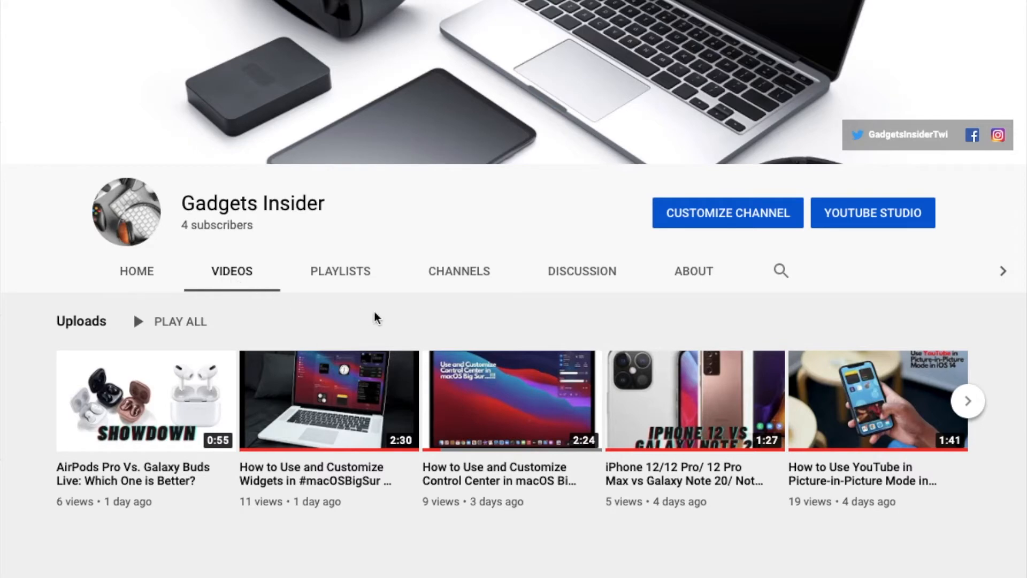
pyautogui.scroll(-3)
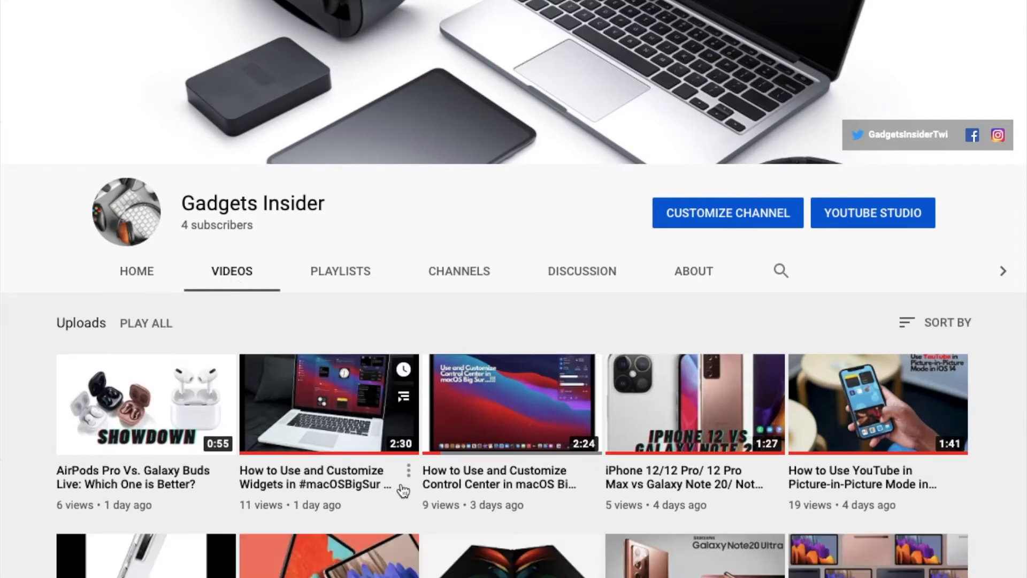
pyautogui.scroll(-3)
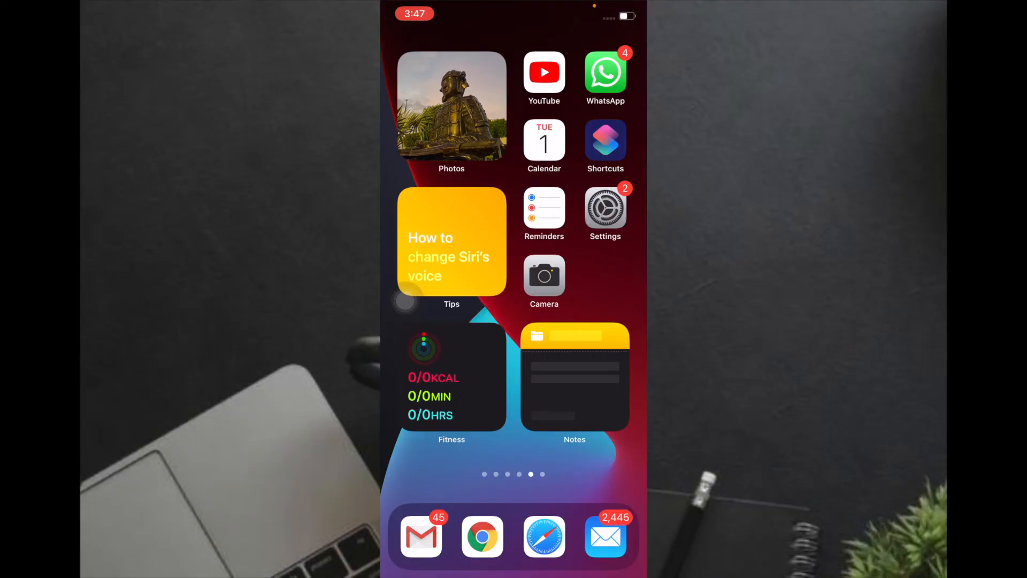
pyautogui.click(544, 273)
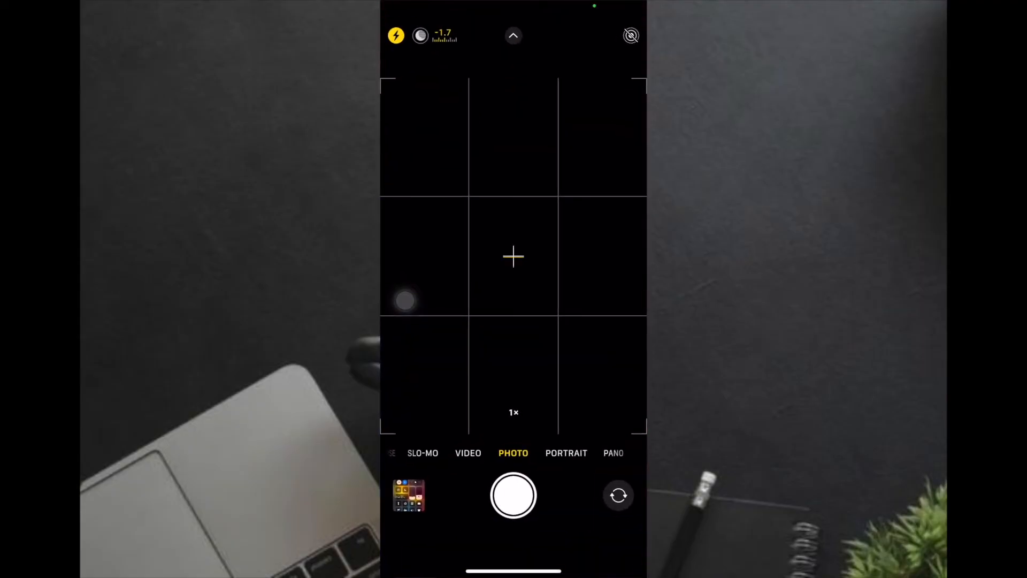
# Step: Focus the frame centre, reveal the exposure slider at -1.7, then return Home
pyautogui.click(512, 256)
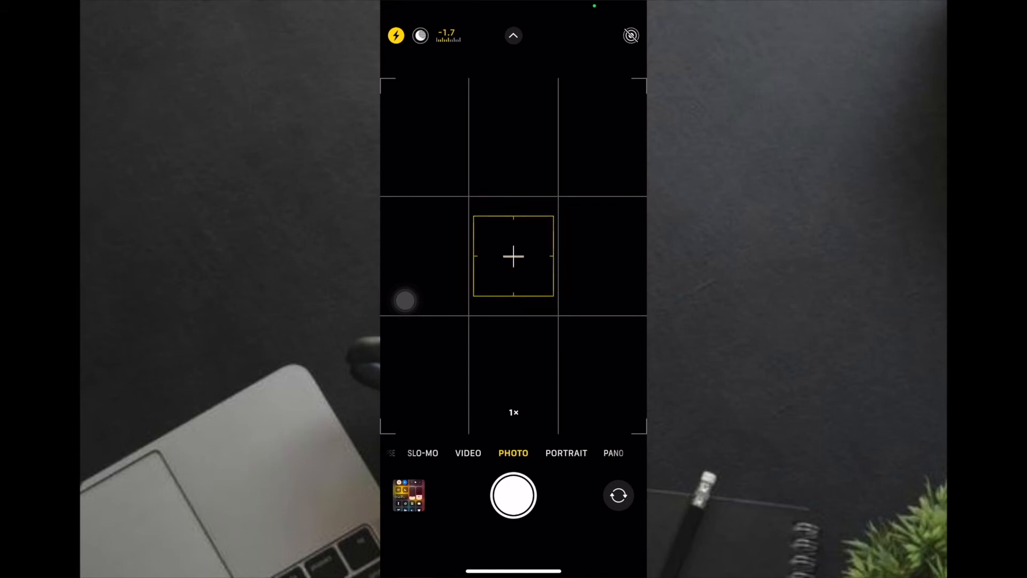
pyautogui.click(514, 36)
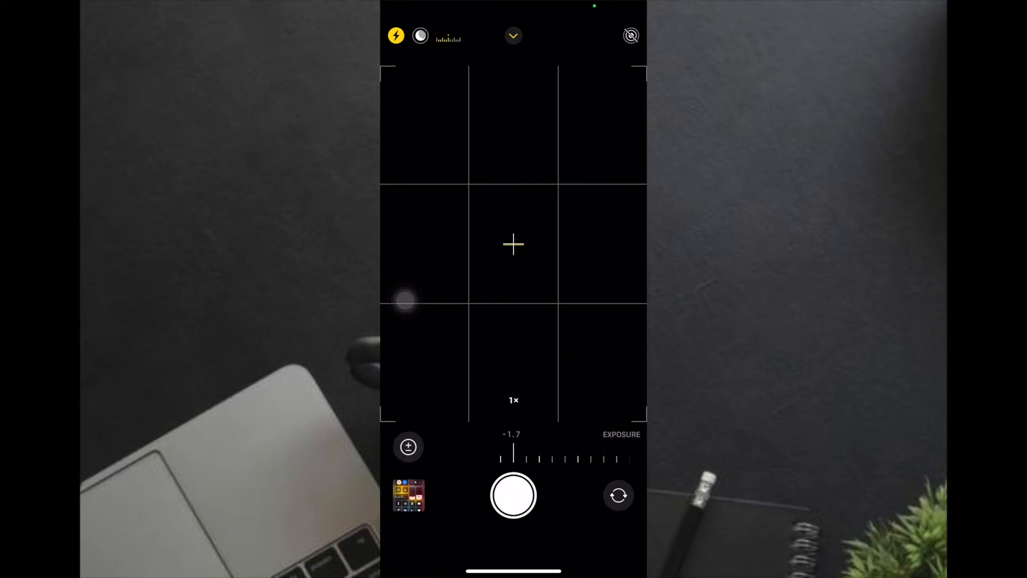
pyautogui.click(513, 244)
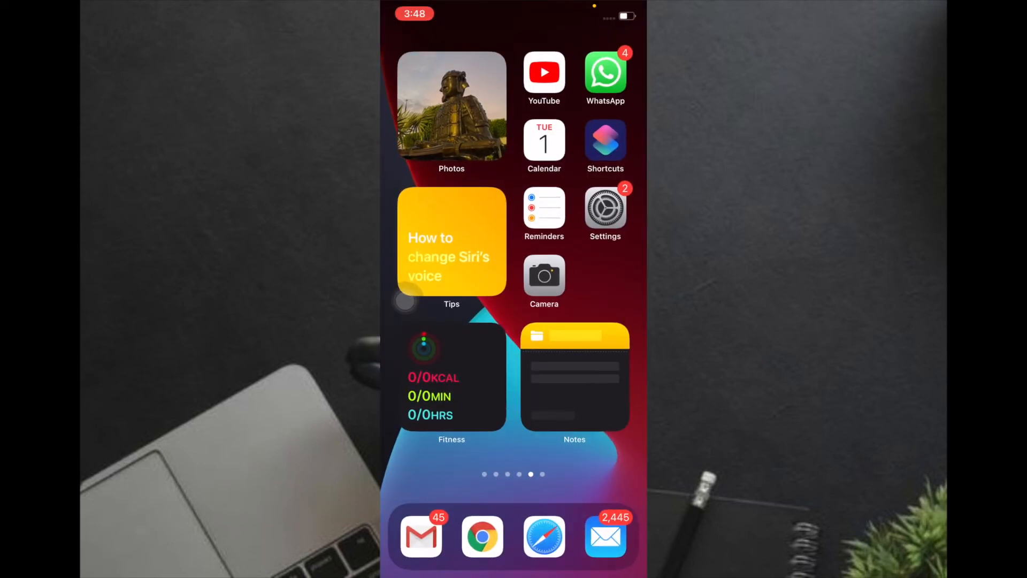
# Step: Go into Settings and bring up the Camera settings page
pyautogui.click(605, 206)
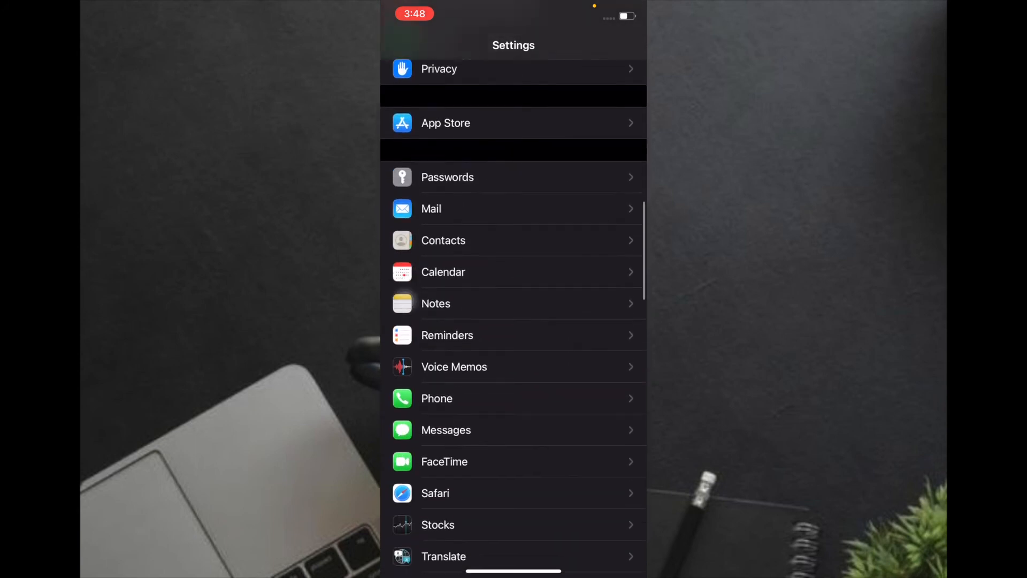
pyautogui.scroll(-3)
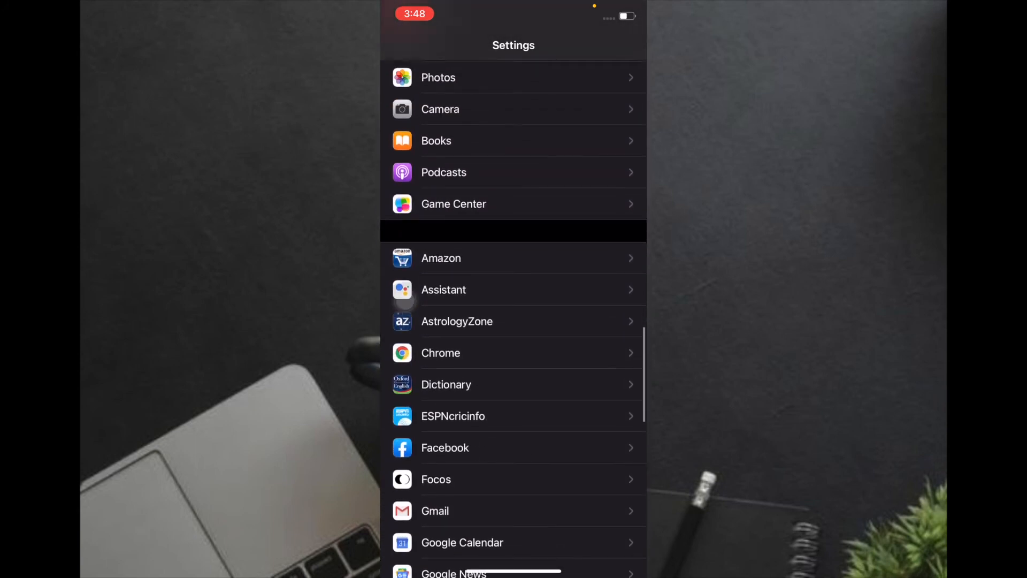
pyautogui.scroll(-3)
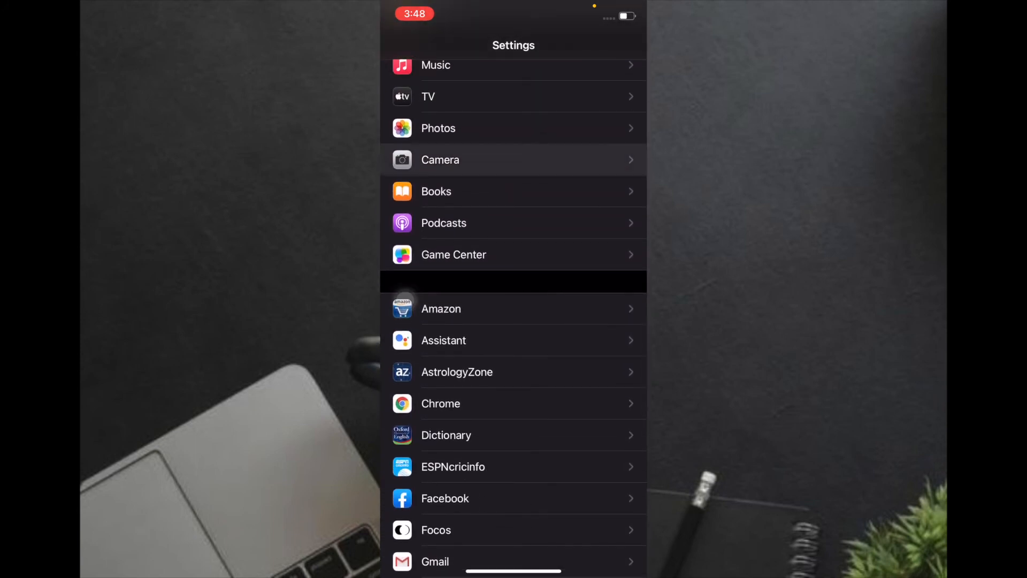
pyautogui.click(513, 159)
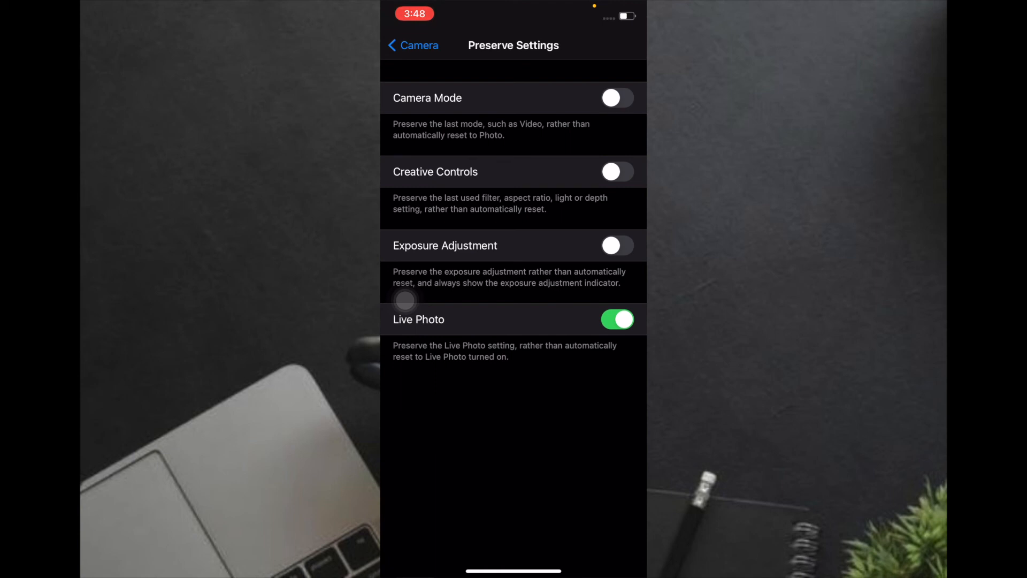
# Step: Switch on Exposure Adjustment under the Camera's Preserve Settings
pyautogui.click(617, 247)
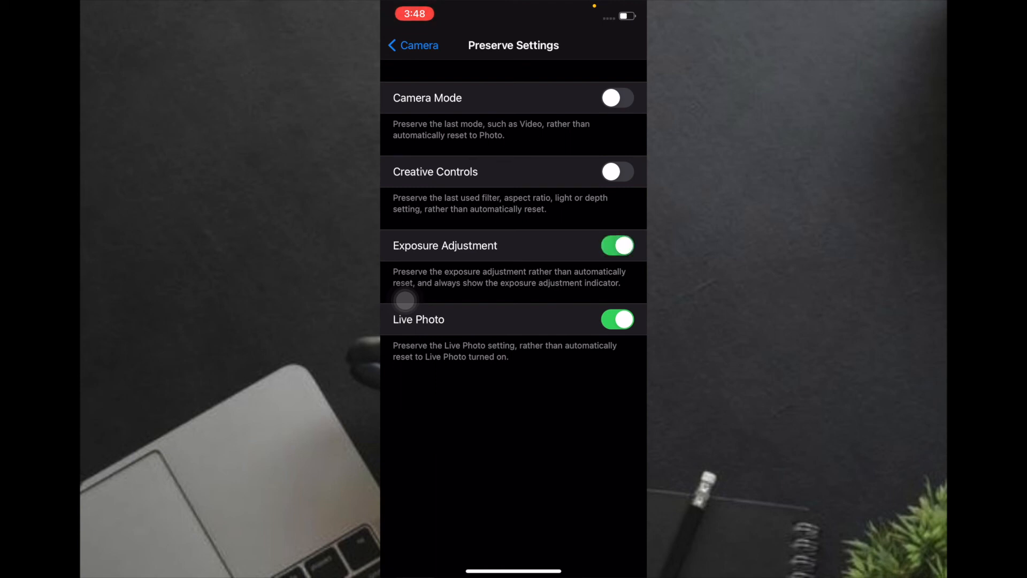